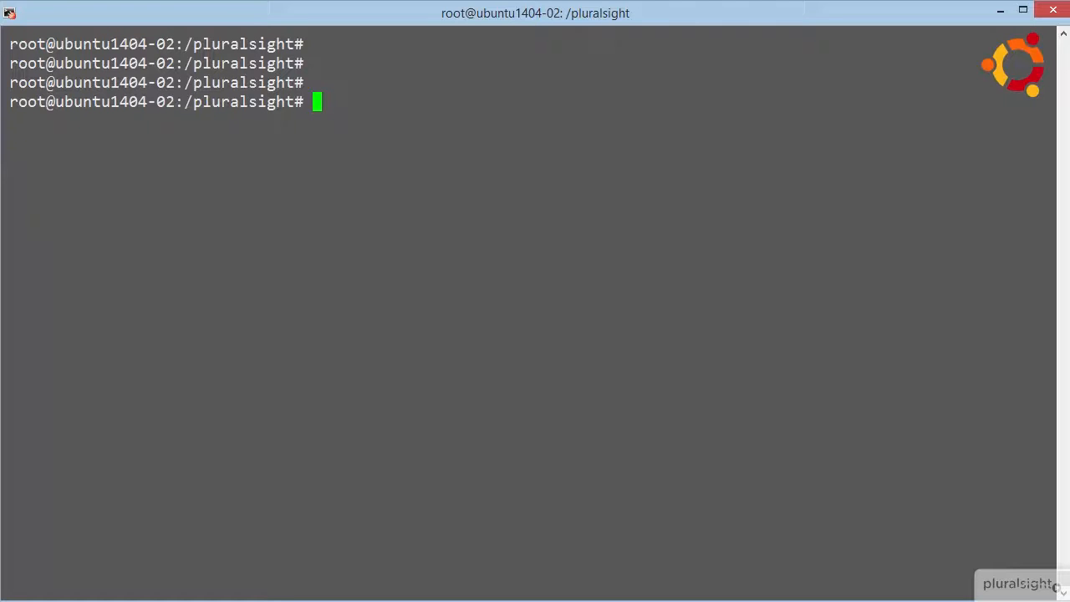
text(docker images)
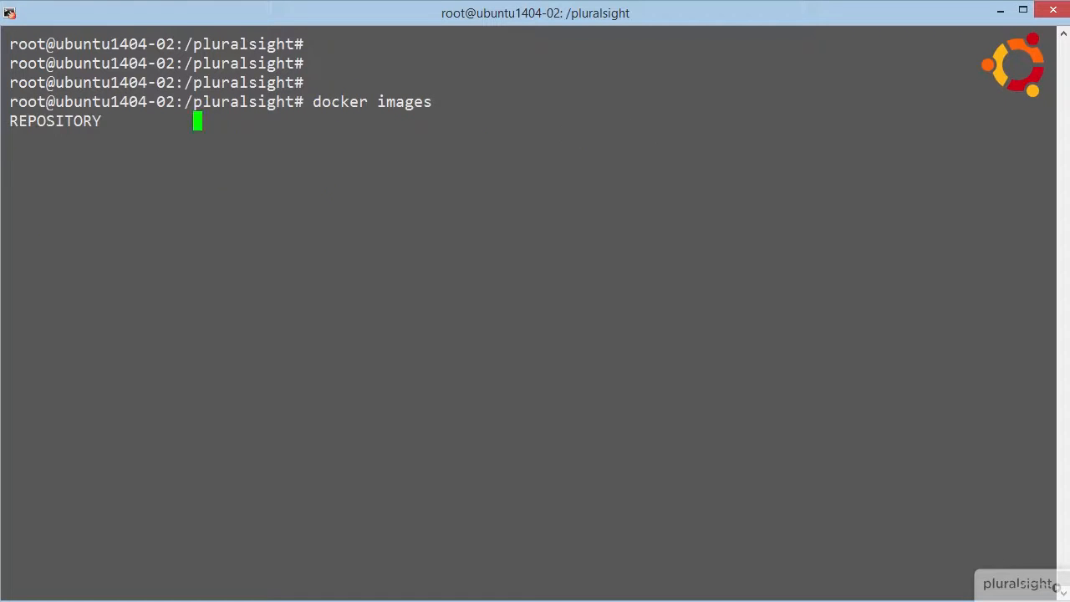
text(docker info)
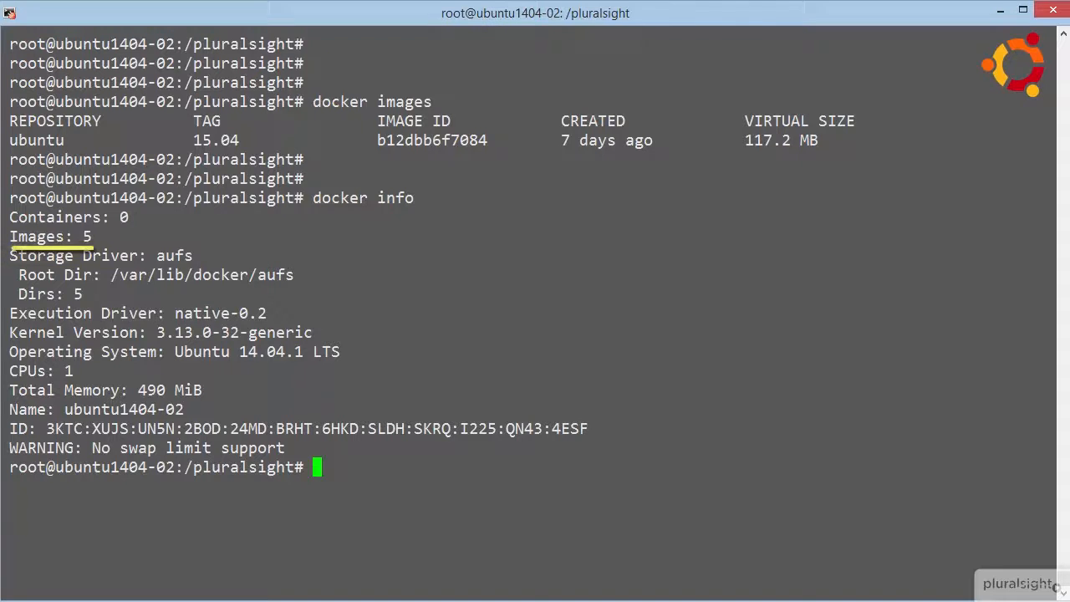
text(docker images --tree)
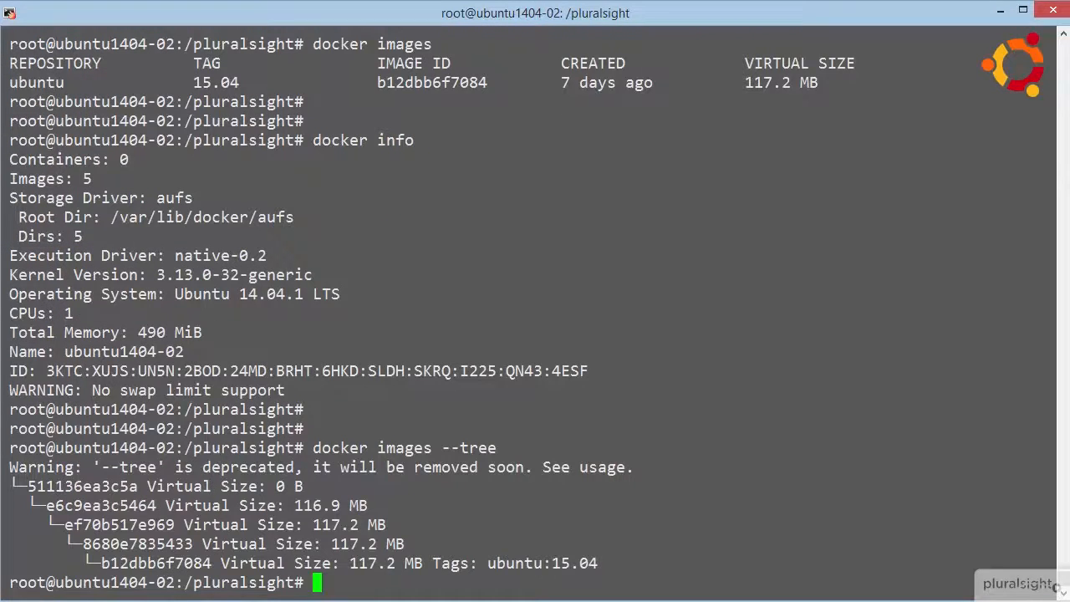
scroll(down, 3)
text(ls -l)
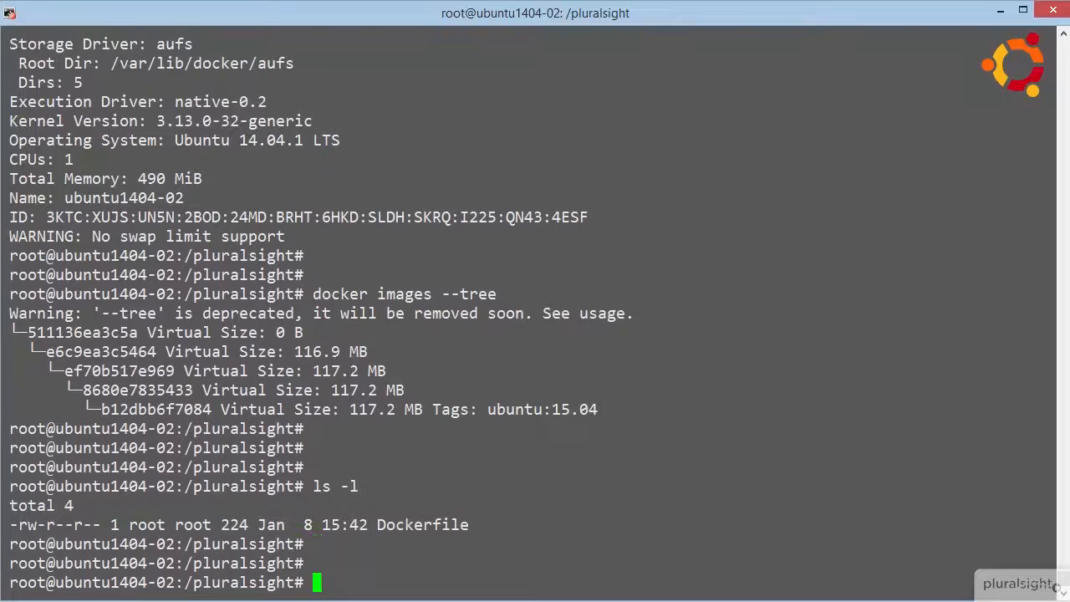
text(vim Dockerfile)
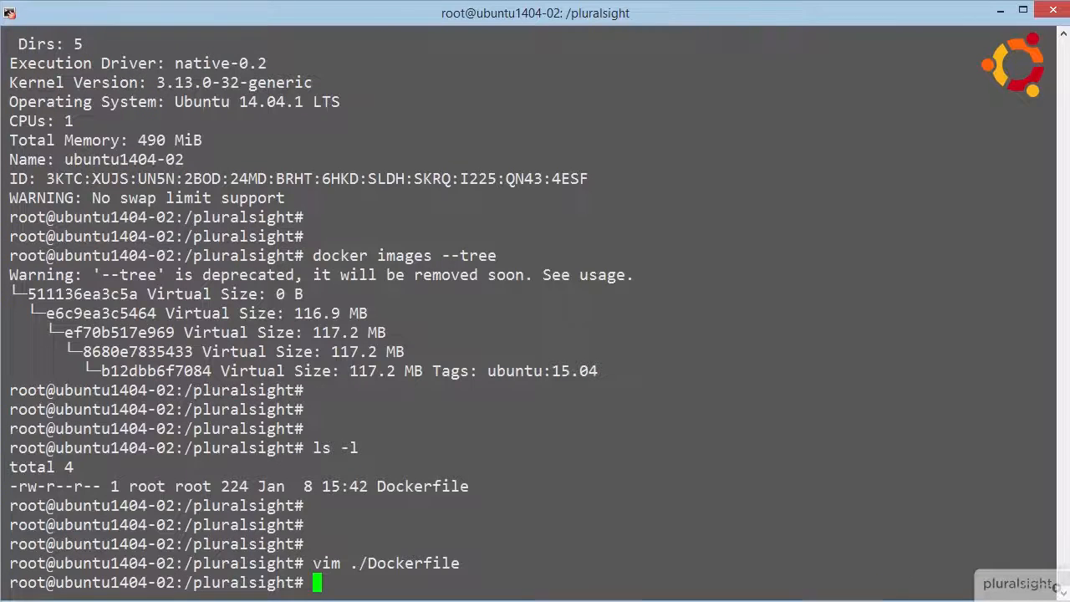
text(docker build -t=)
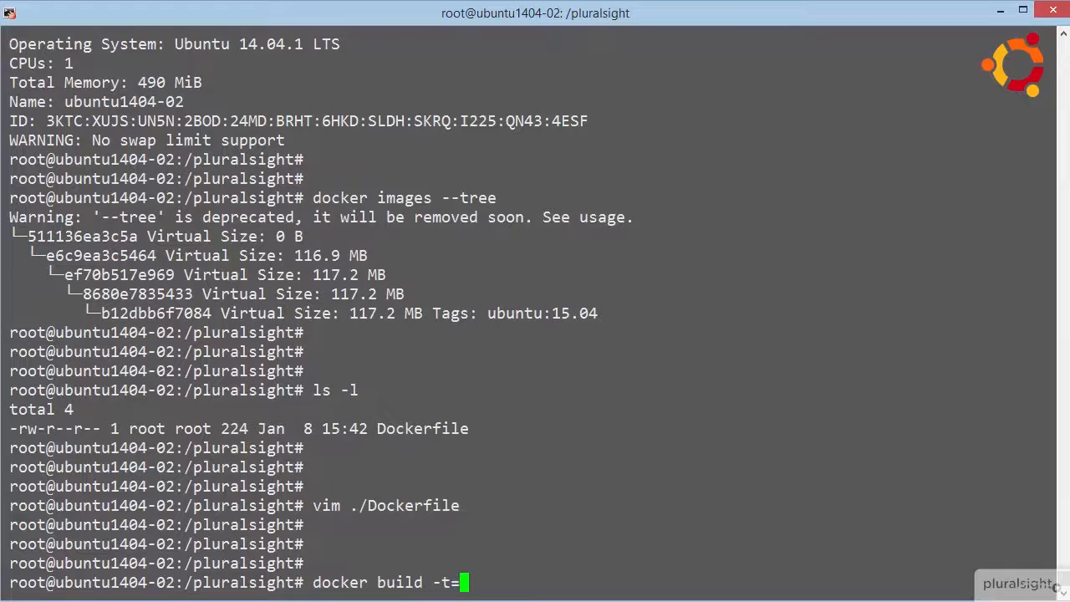
text("build3" .)
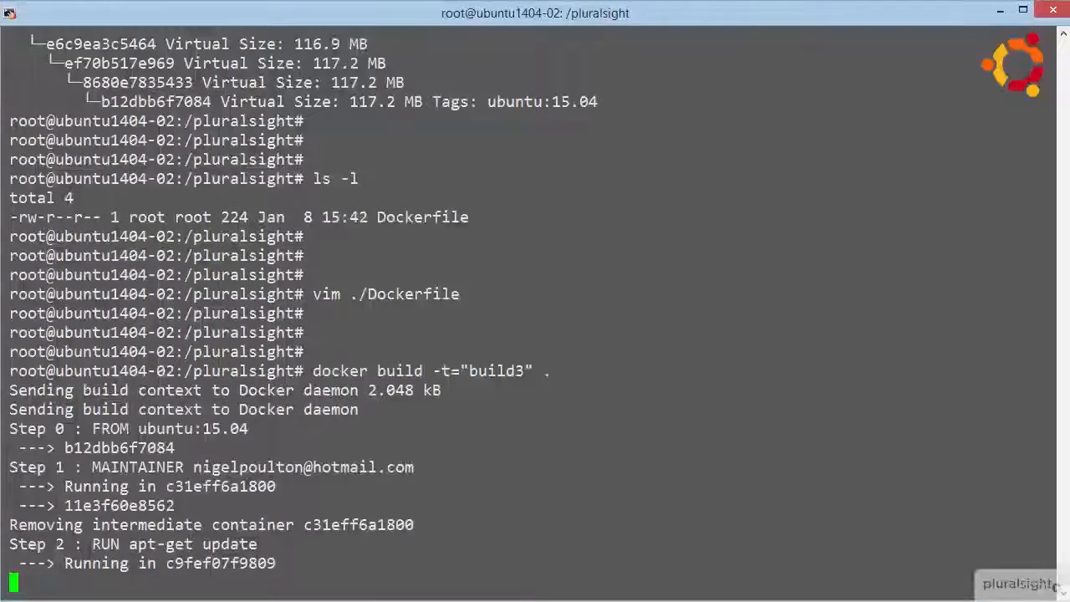
scroll(down, 3)
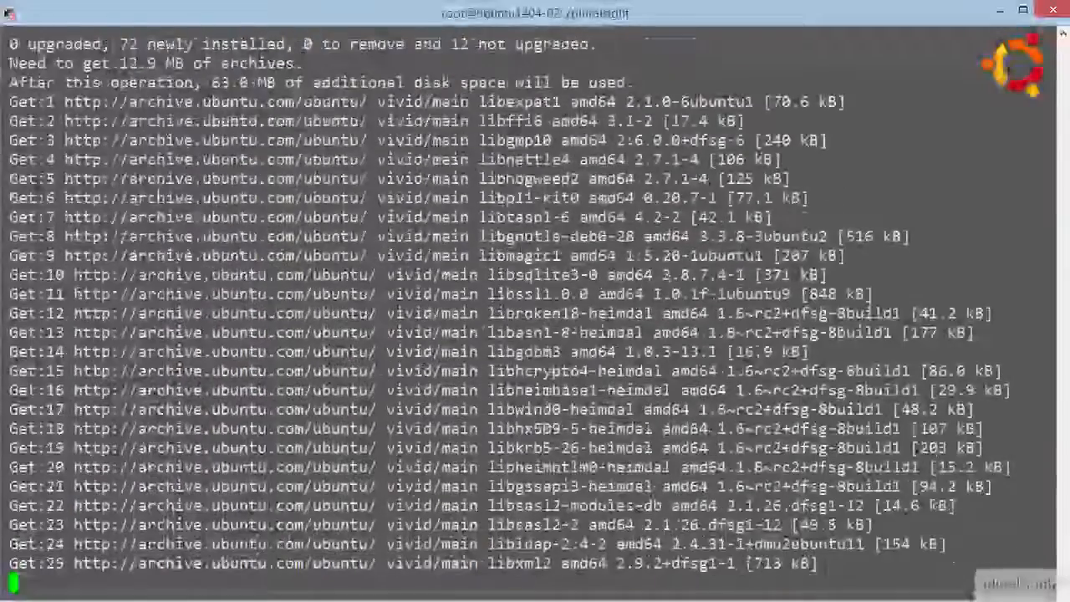
scroll(down, 3)
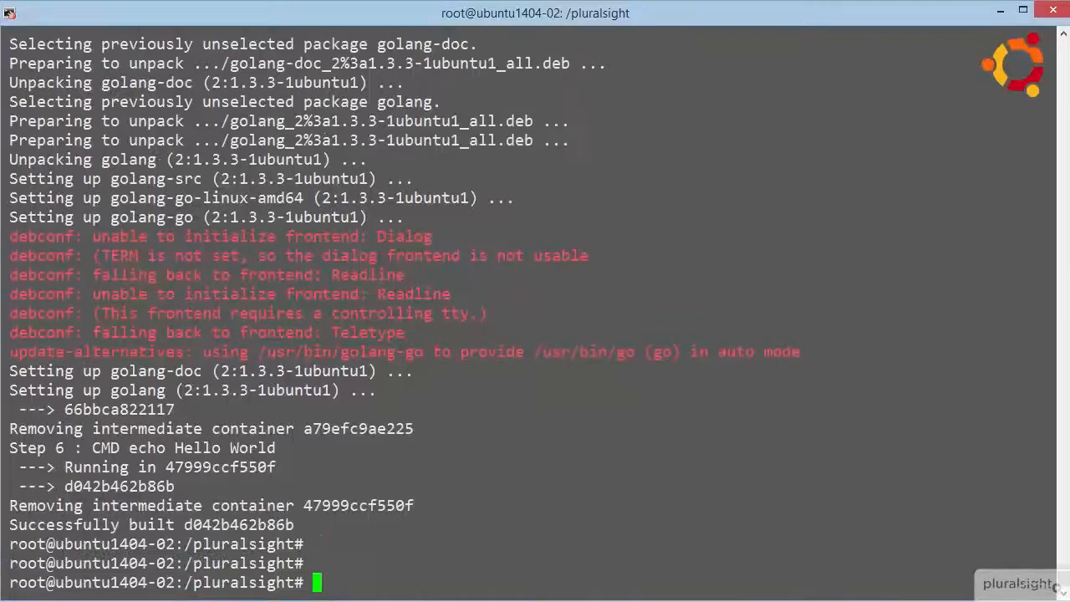
text(docker info)
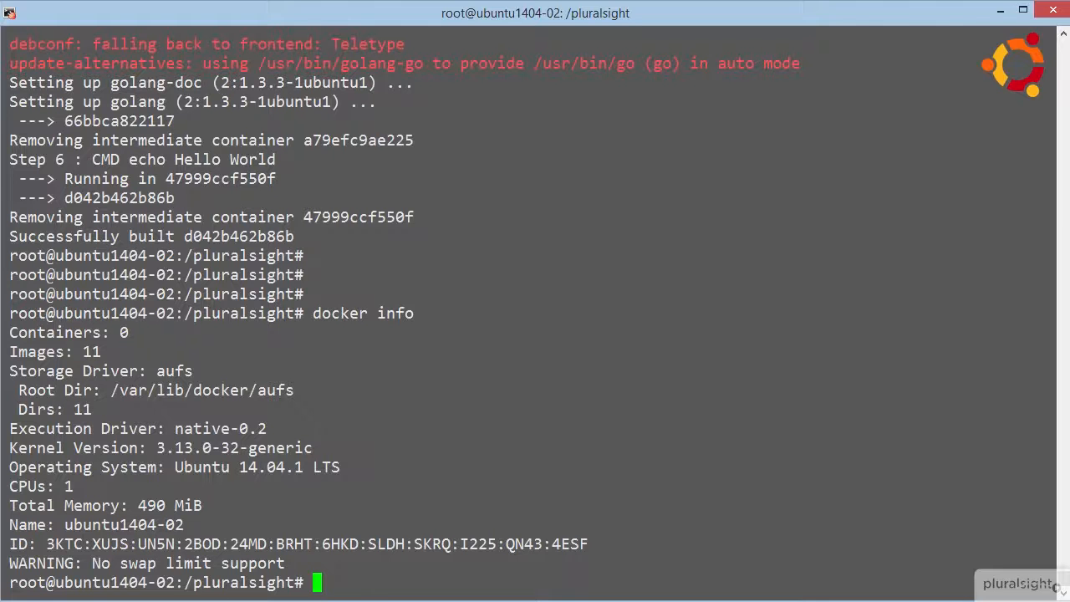
text(docker)
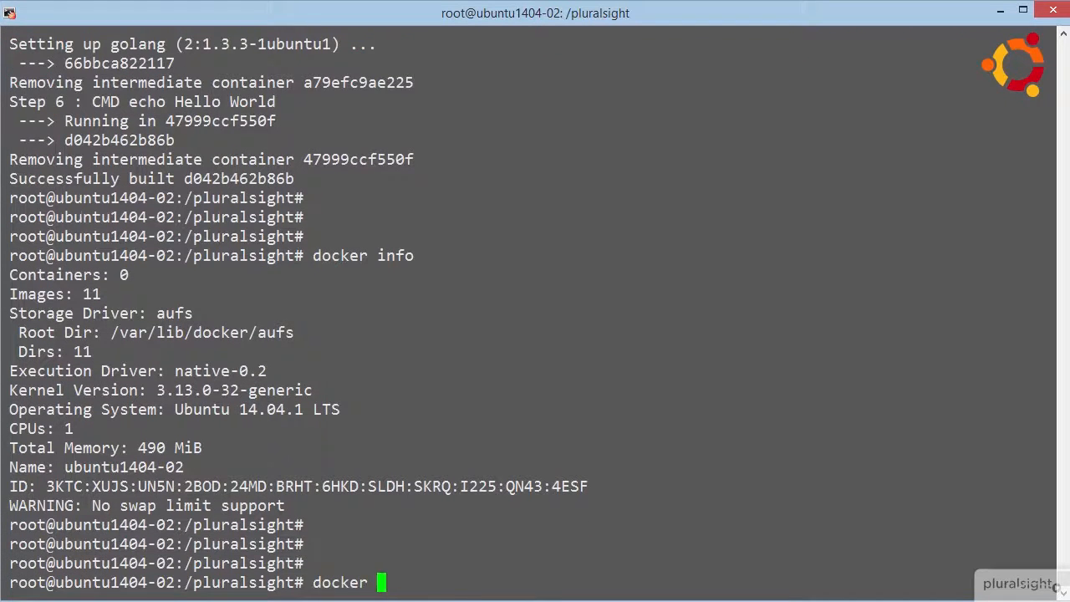
text(images --tree)
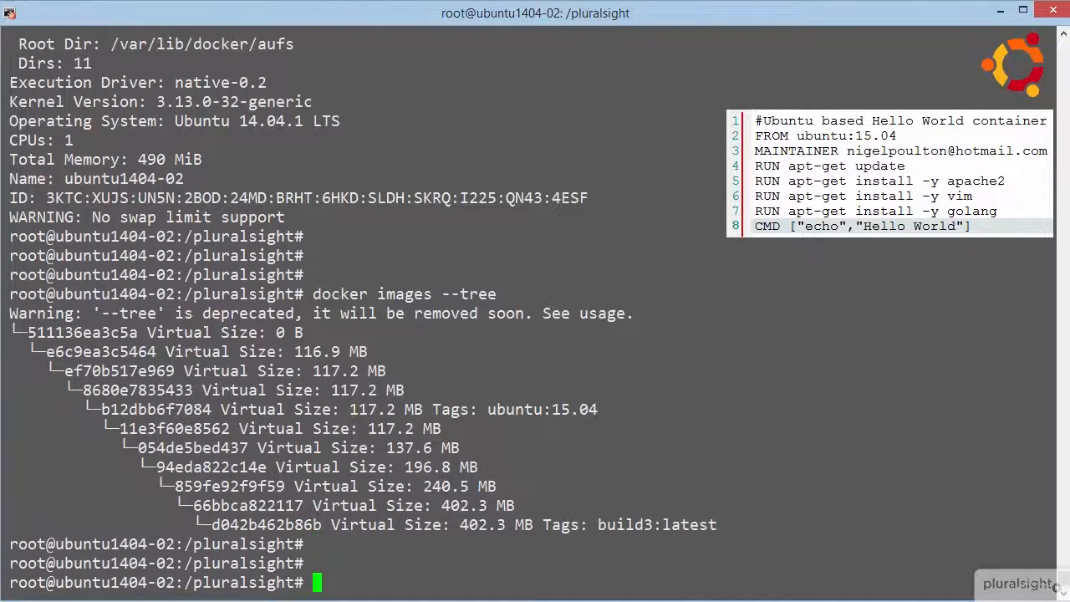
text(docker history)
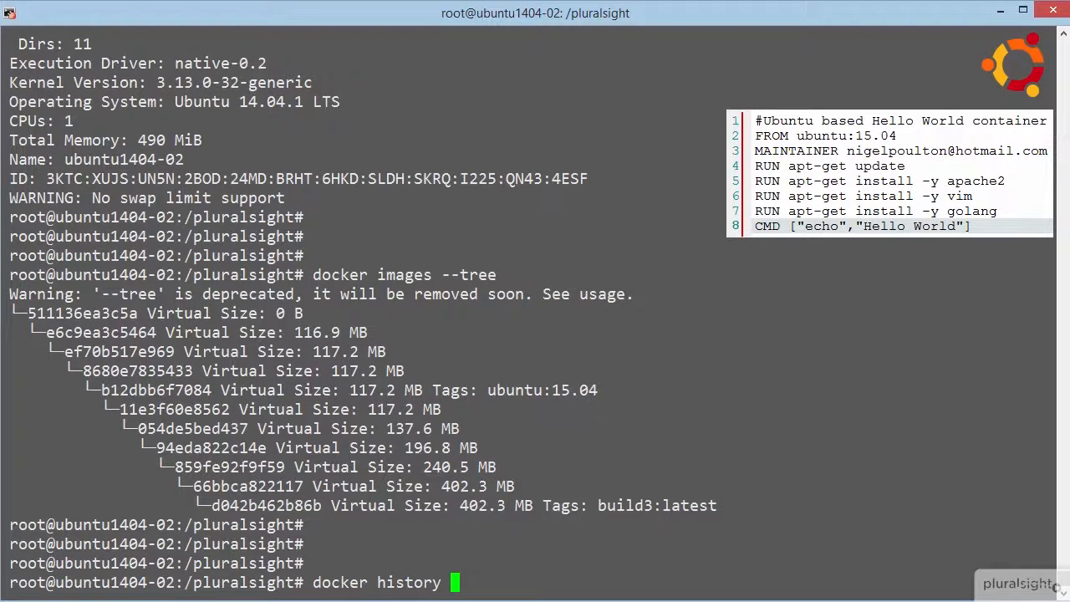